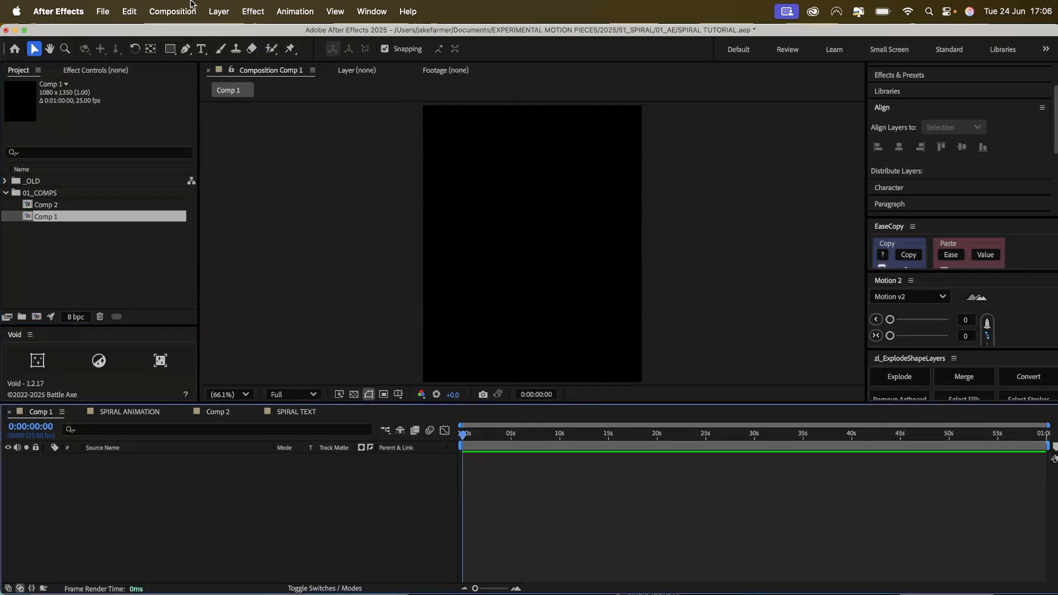
pyautogui.moveTo(474, 195)
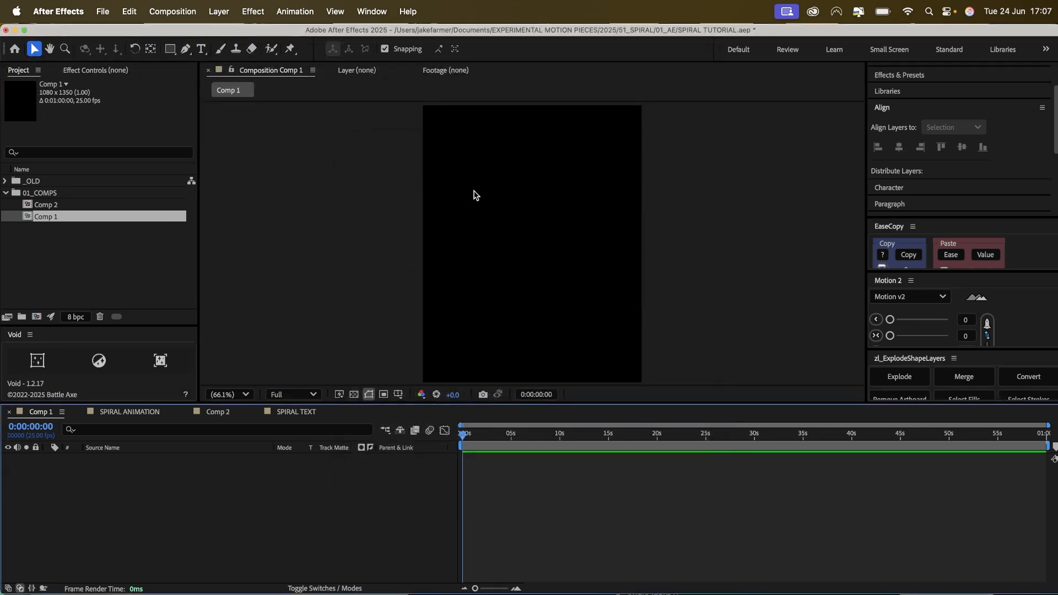
# Select the 4000×4000 Comp 2 in the 01_COMPS folder to view its details.
pyautogui.click(46, 204)
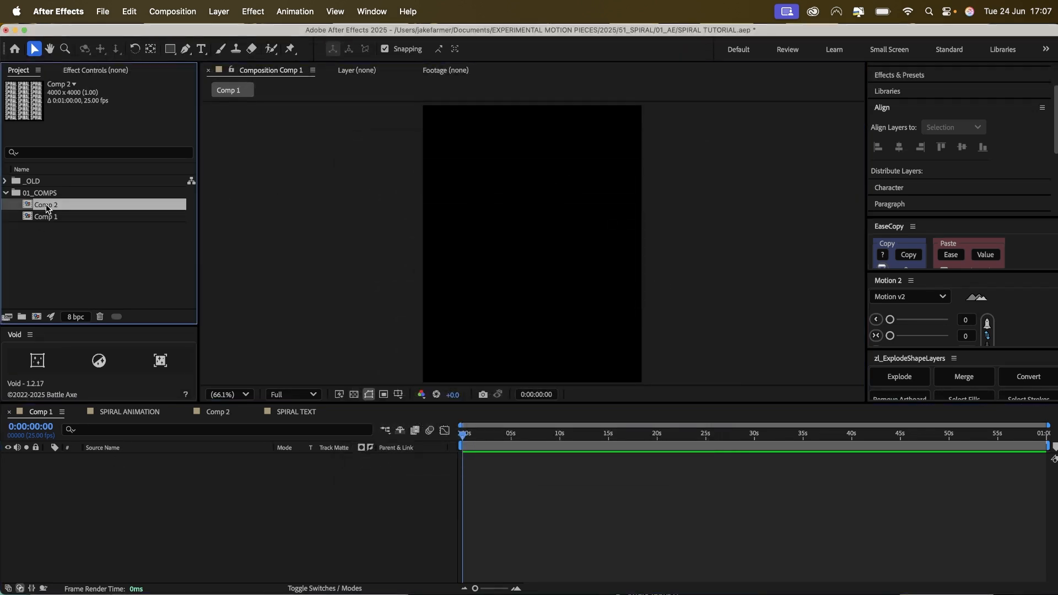